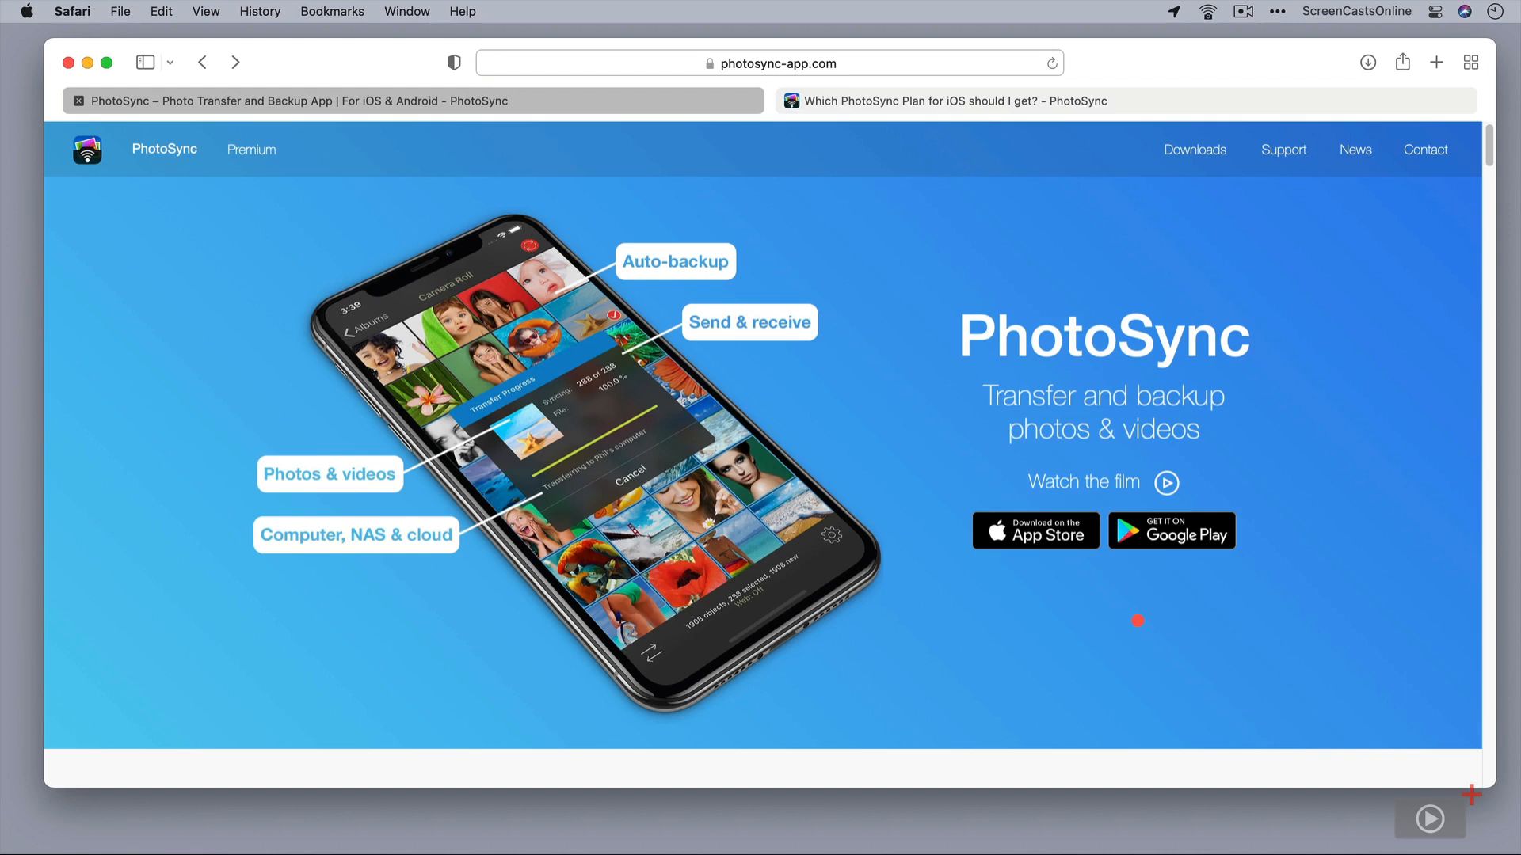
{"action": "mouse_move", "coordinate": [164, 343]}
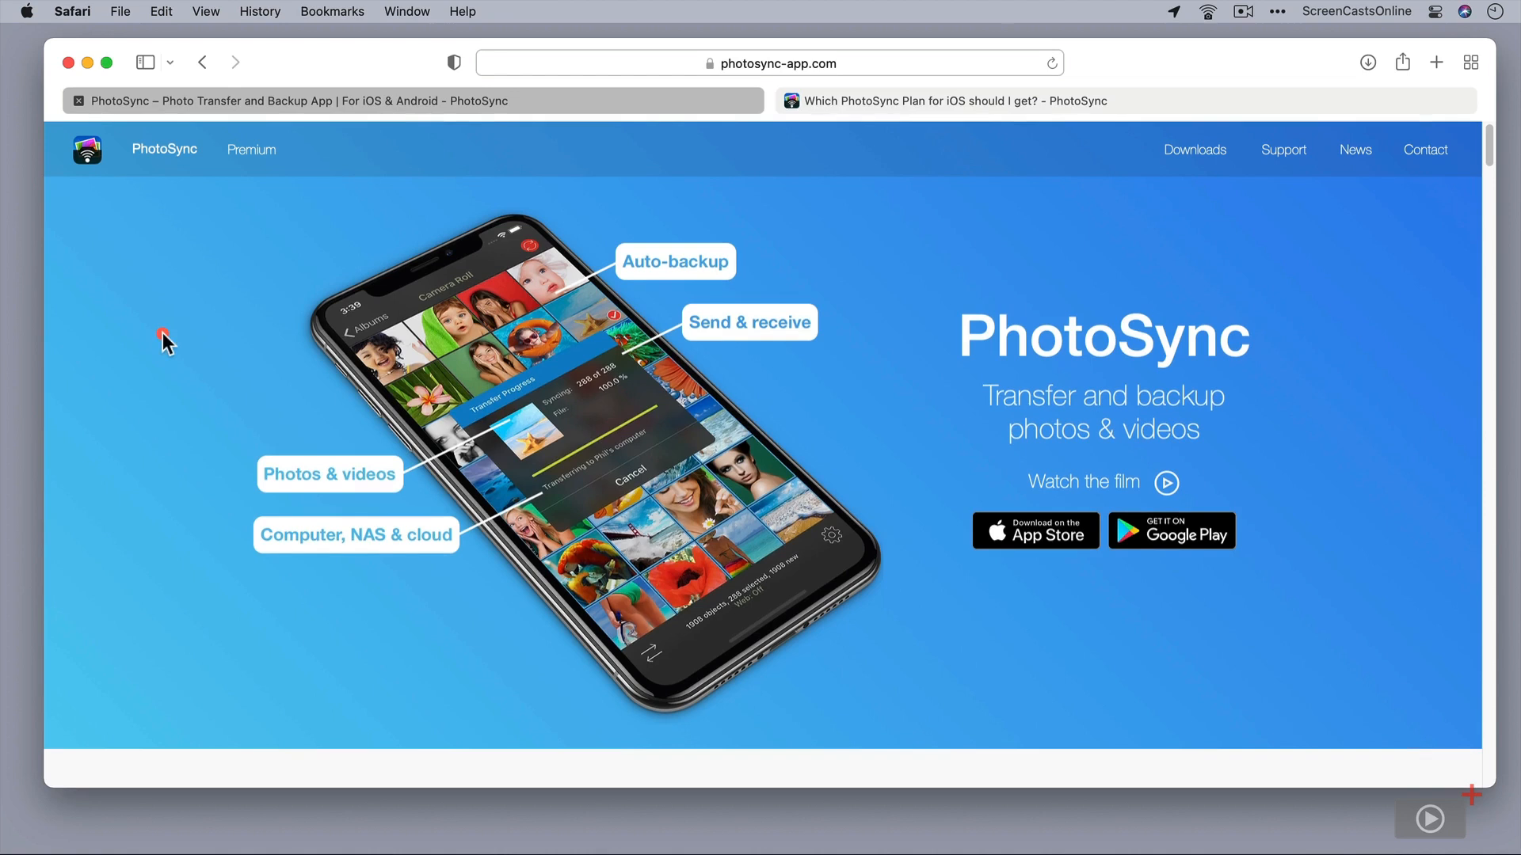
{"action": "mouse_move", "coordinate": [1017, 269]}
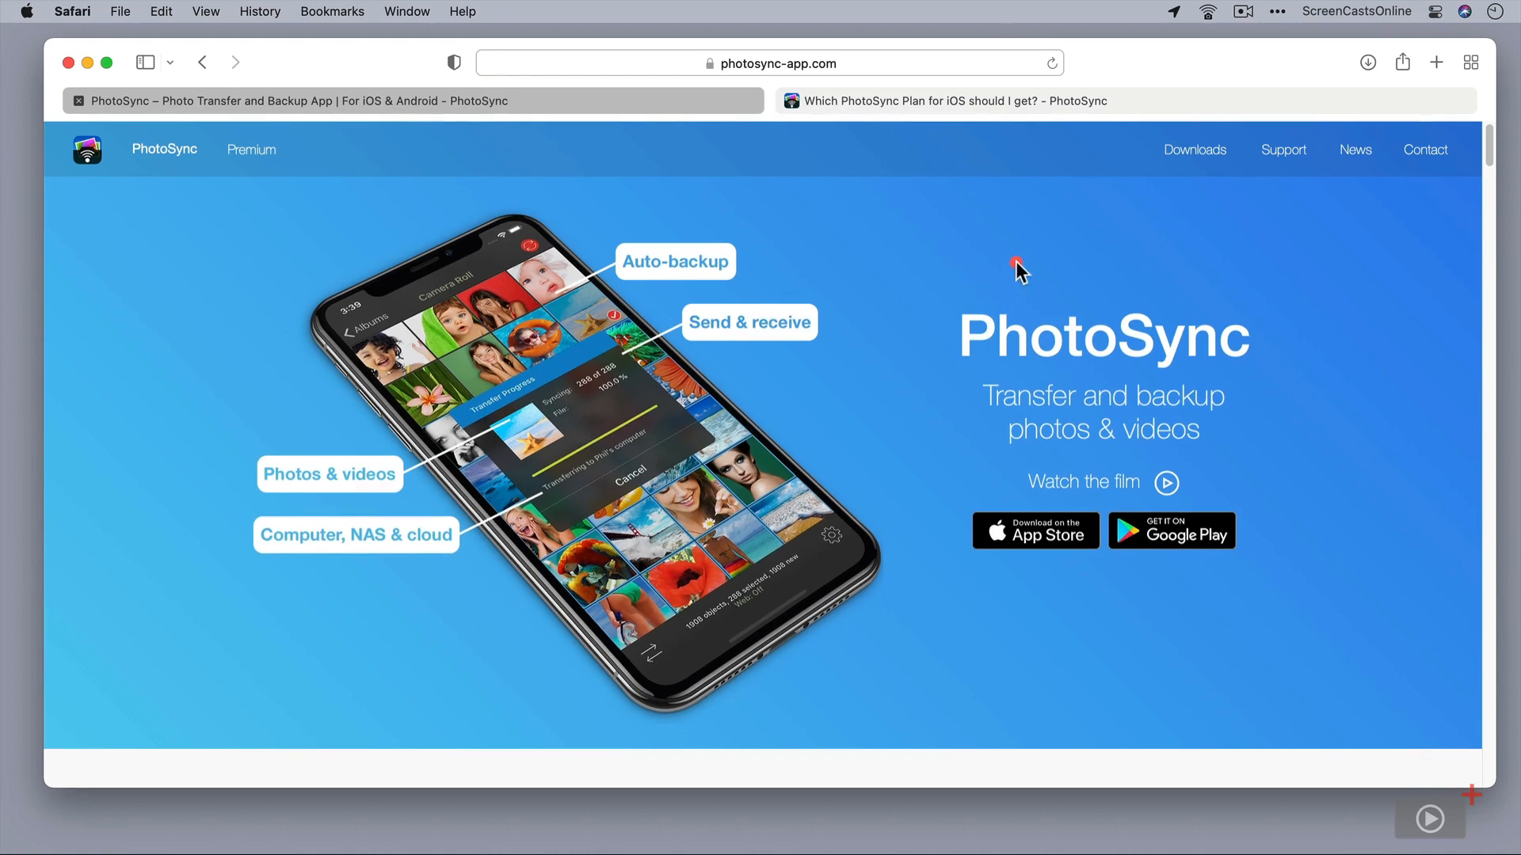
{"action": "mouse_move", "coordinate": [1026, 269]}
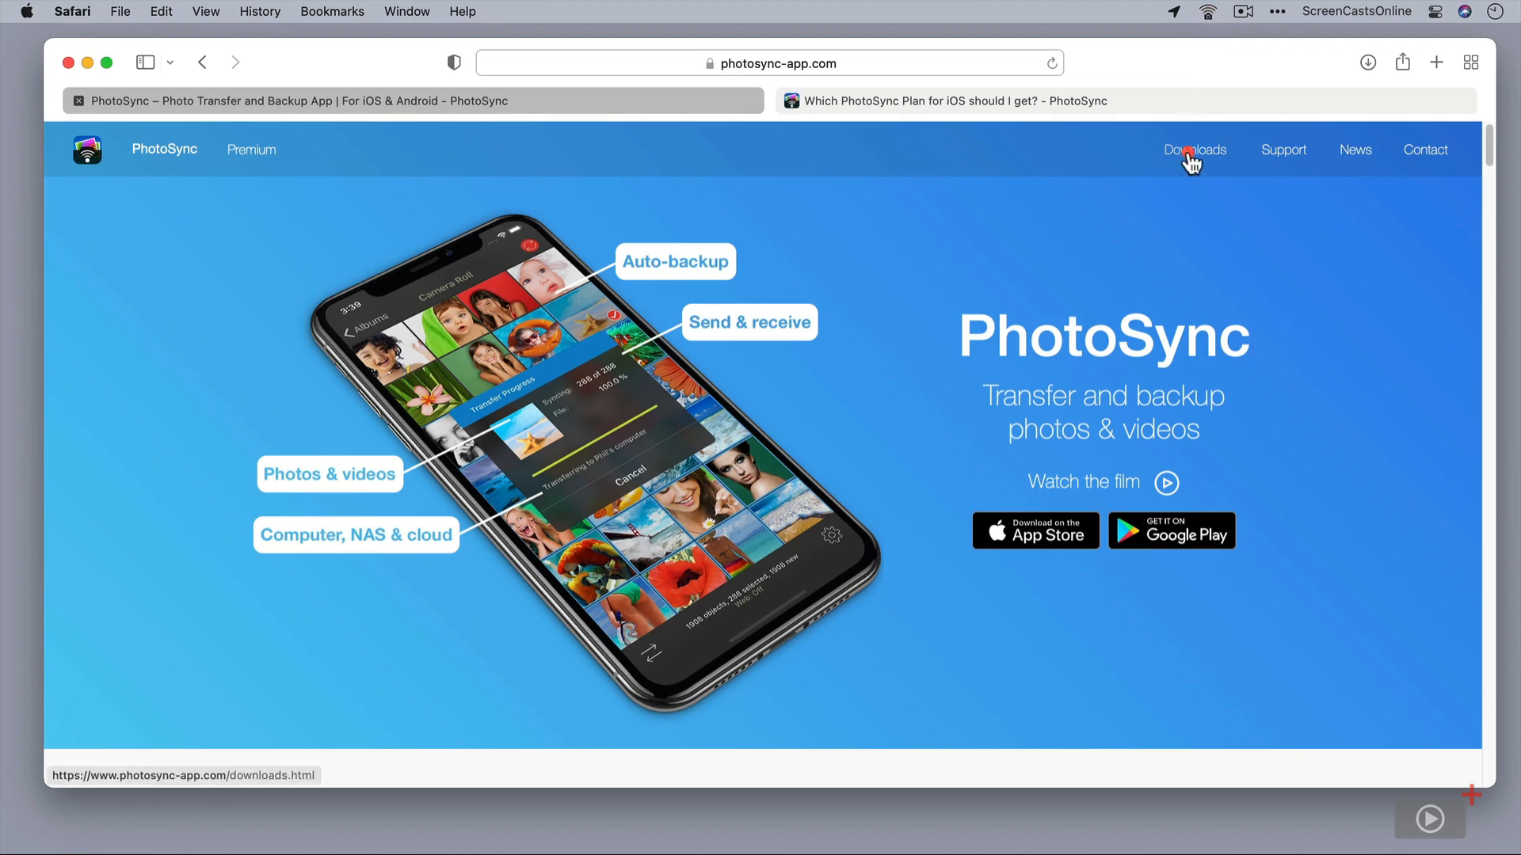
Show the PhotoSync Downloads page at the macOS and Windows Companion download boxes.
{"action": "left_click", "coordinate": [1194, 148]}
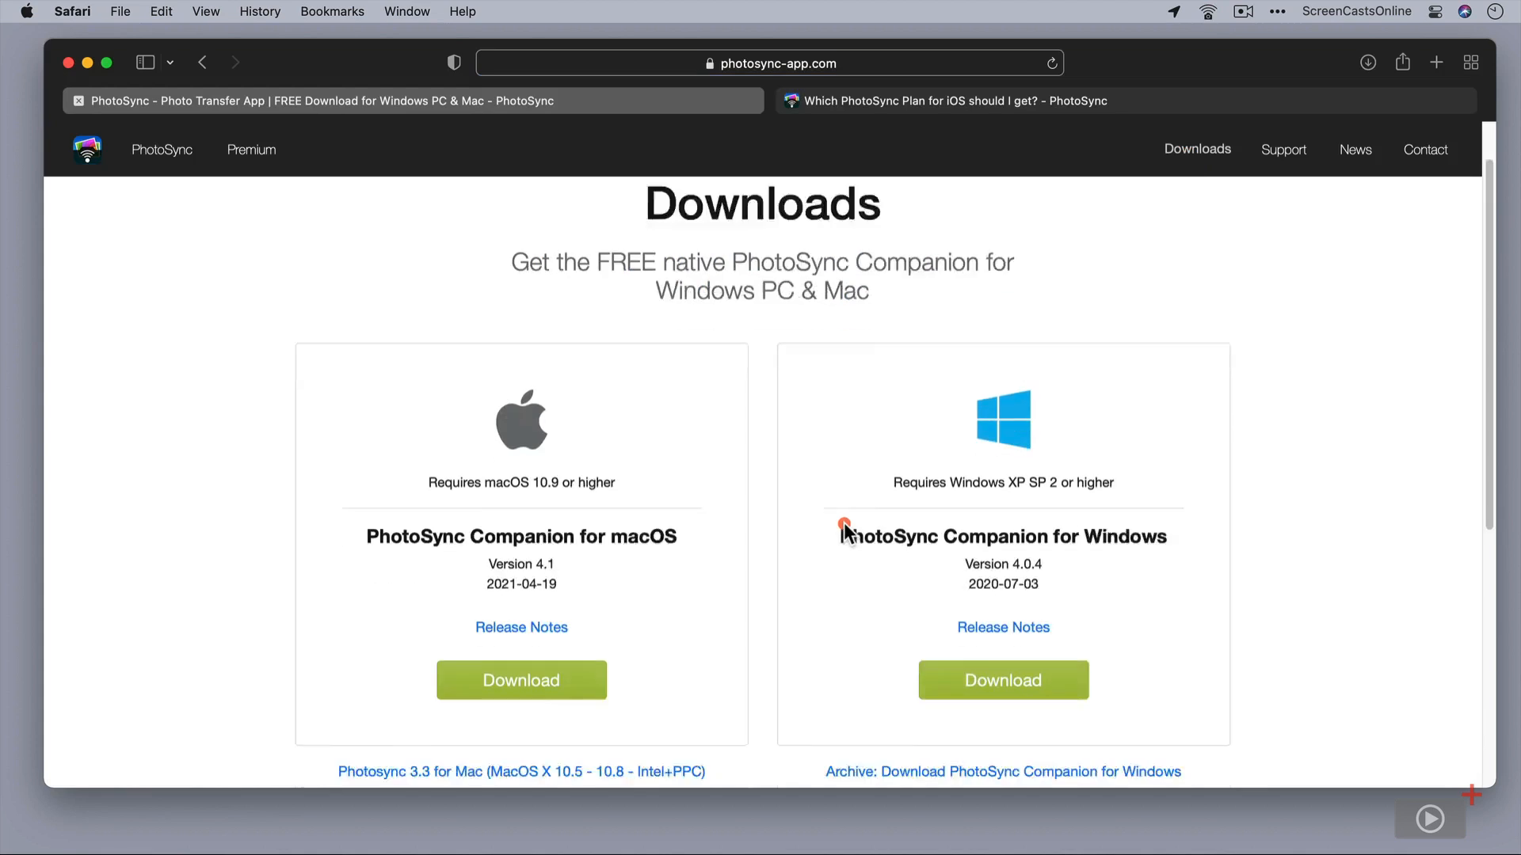
{"action": "scroll", "scroll_direction": "down", "scroll_amount": 3}
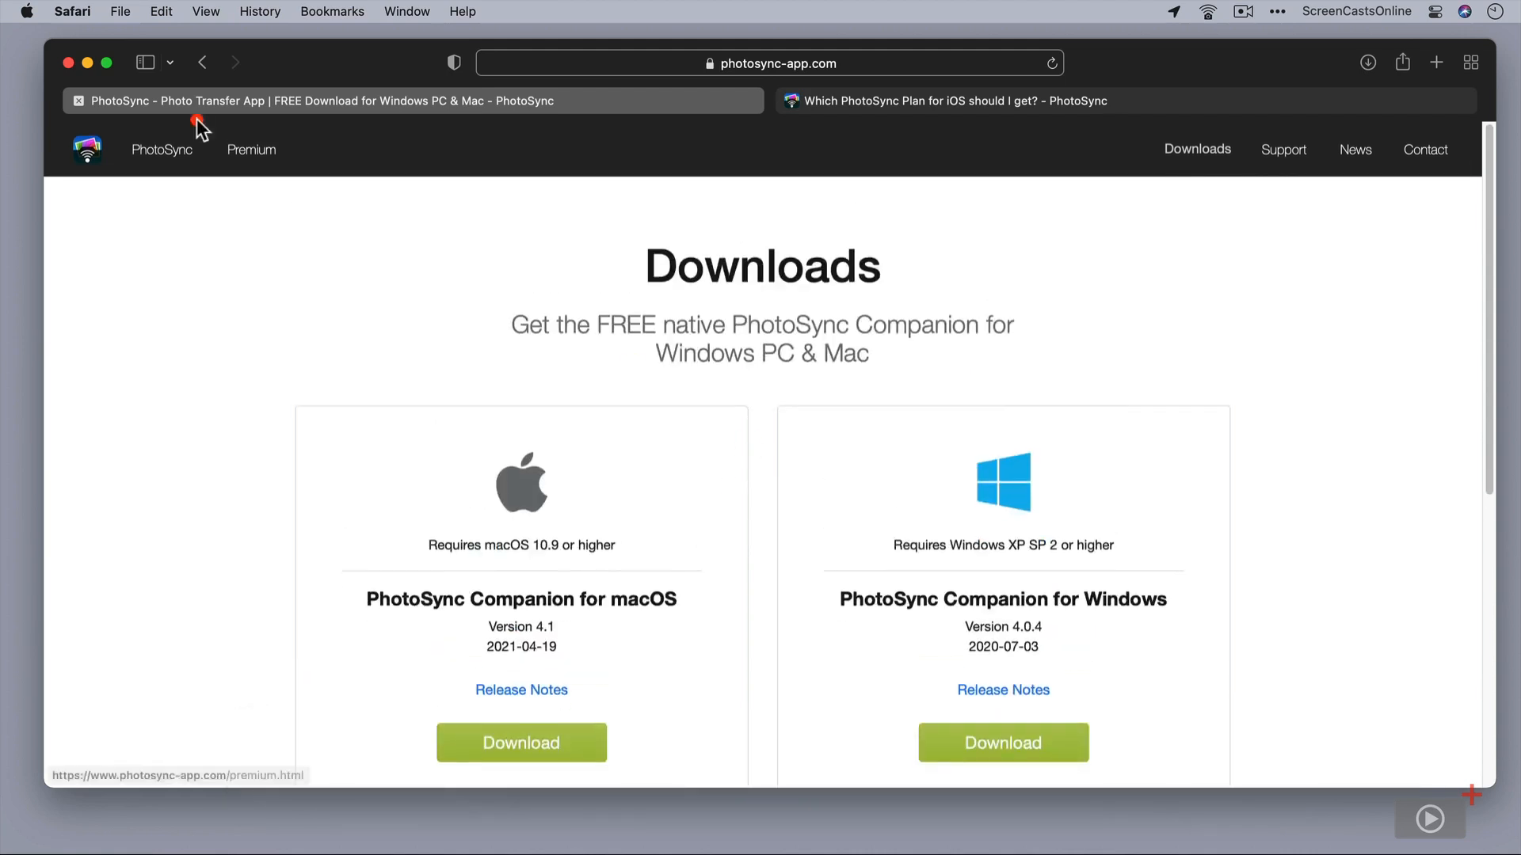
Bring up the Free, Pro and Premium plan comparison table via the Premium link.
{"action": "left_click", "coordinate": [250, 149]}
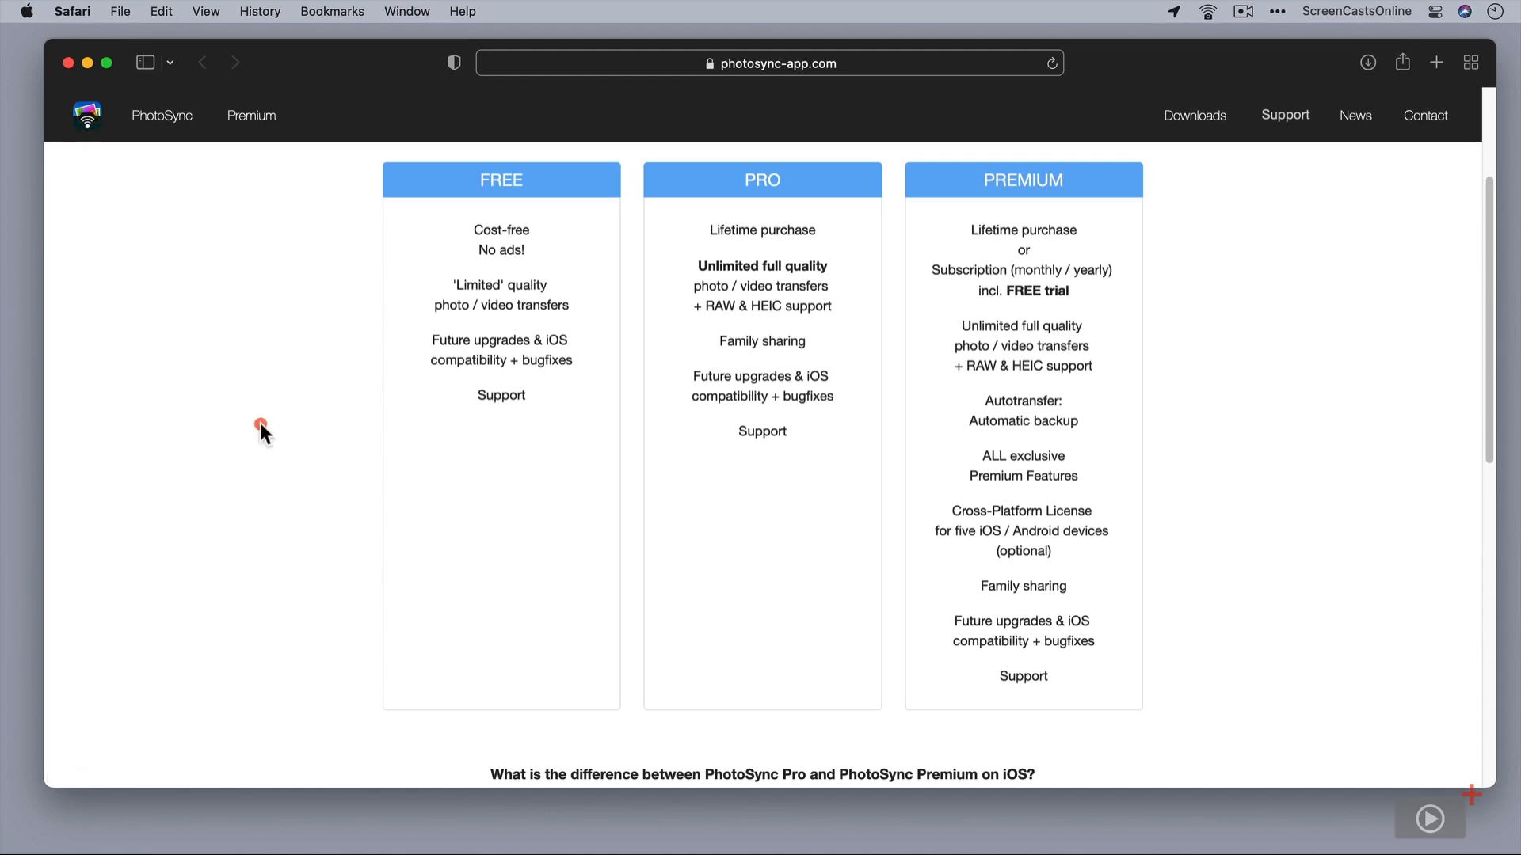
{"action": "mouse_move", "coordinate": [486, 485]}
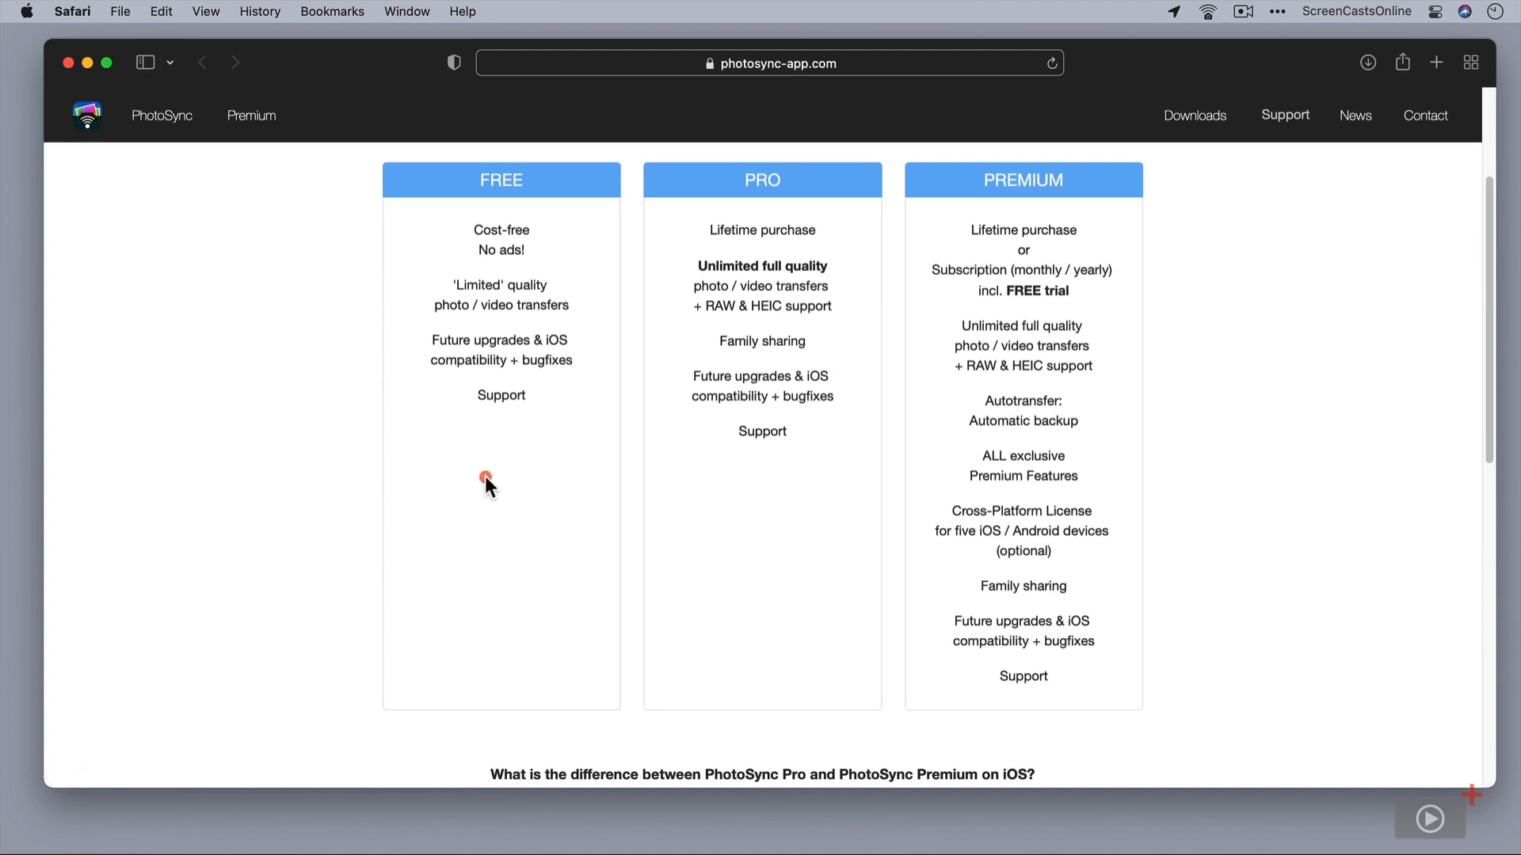
{"action": "mouse_move", "coordinate": [491, 495]}
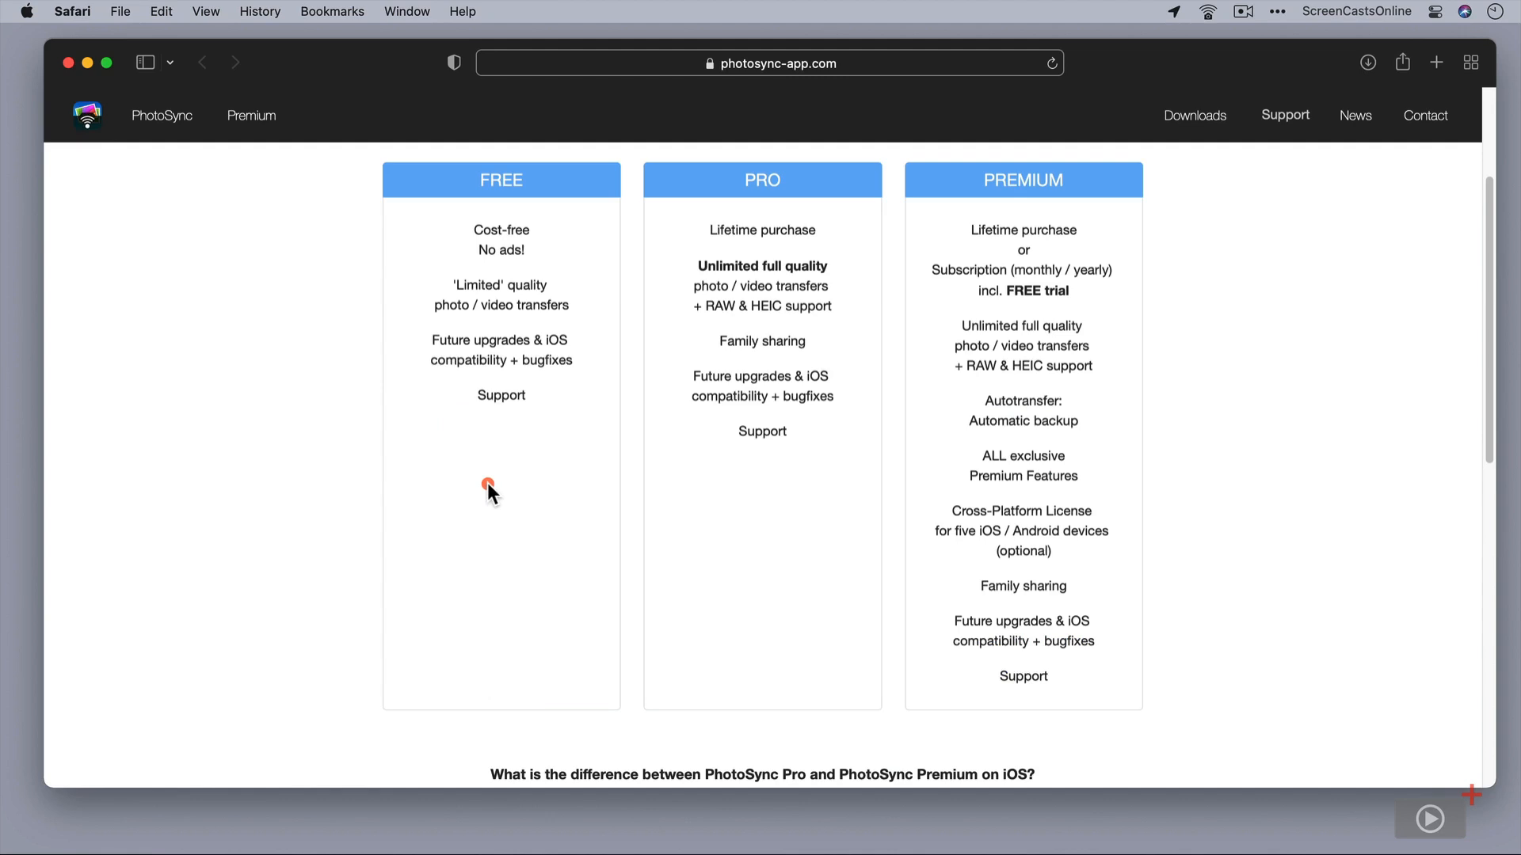
{"action": "mouse_move", "coordinate": [567, 324]}
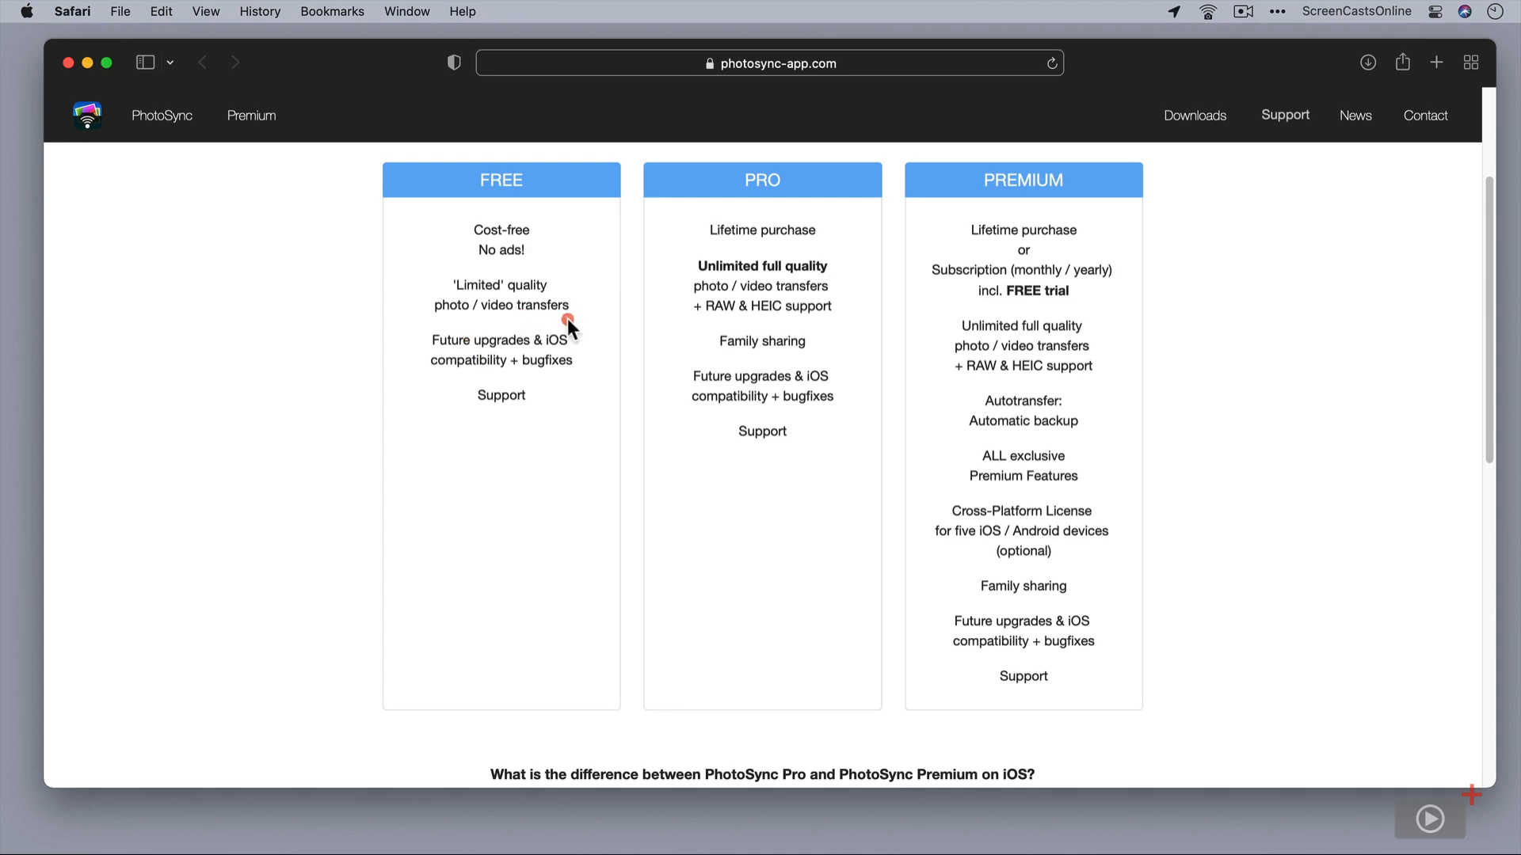
{"action": "mouse_move", "coordinate": [582, 328]}
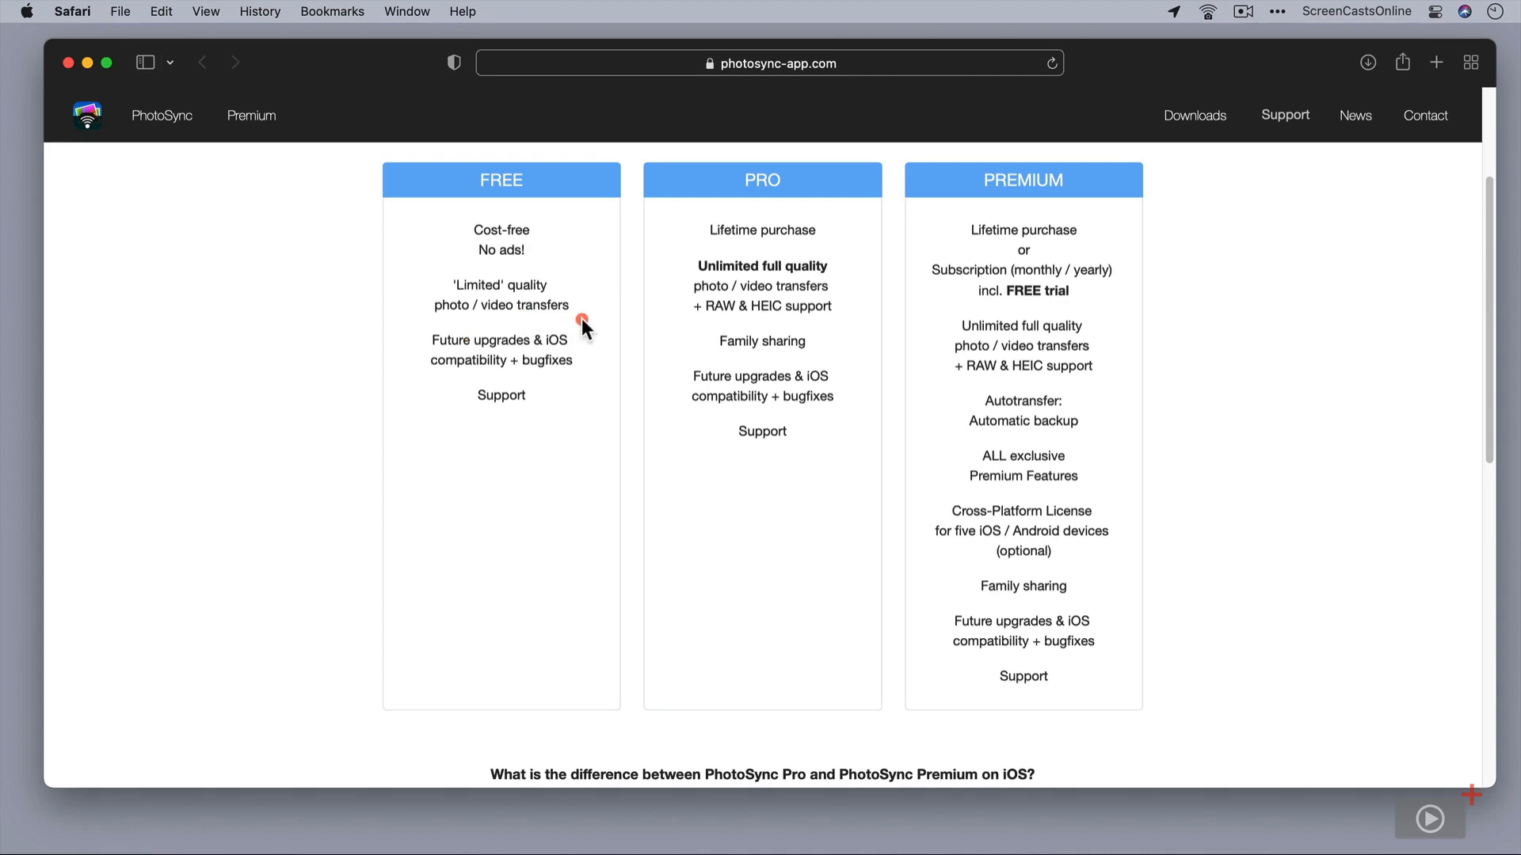
{"action": "mouse_move", "coordinate": [550, 443]}
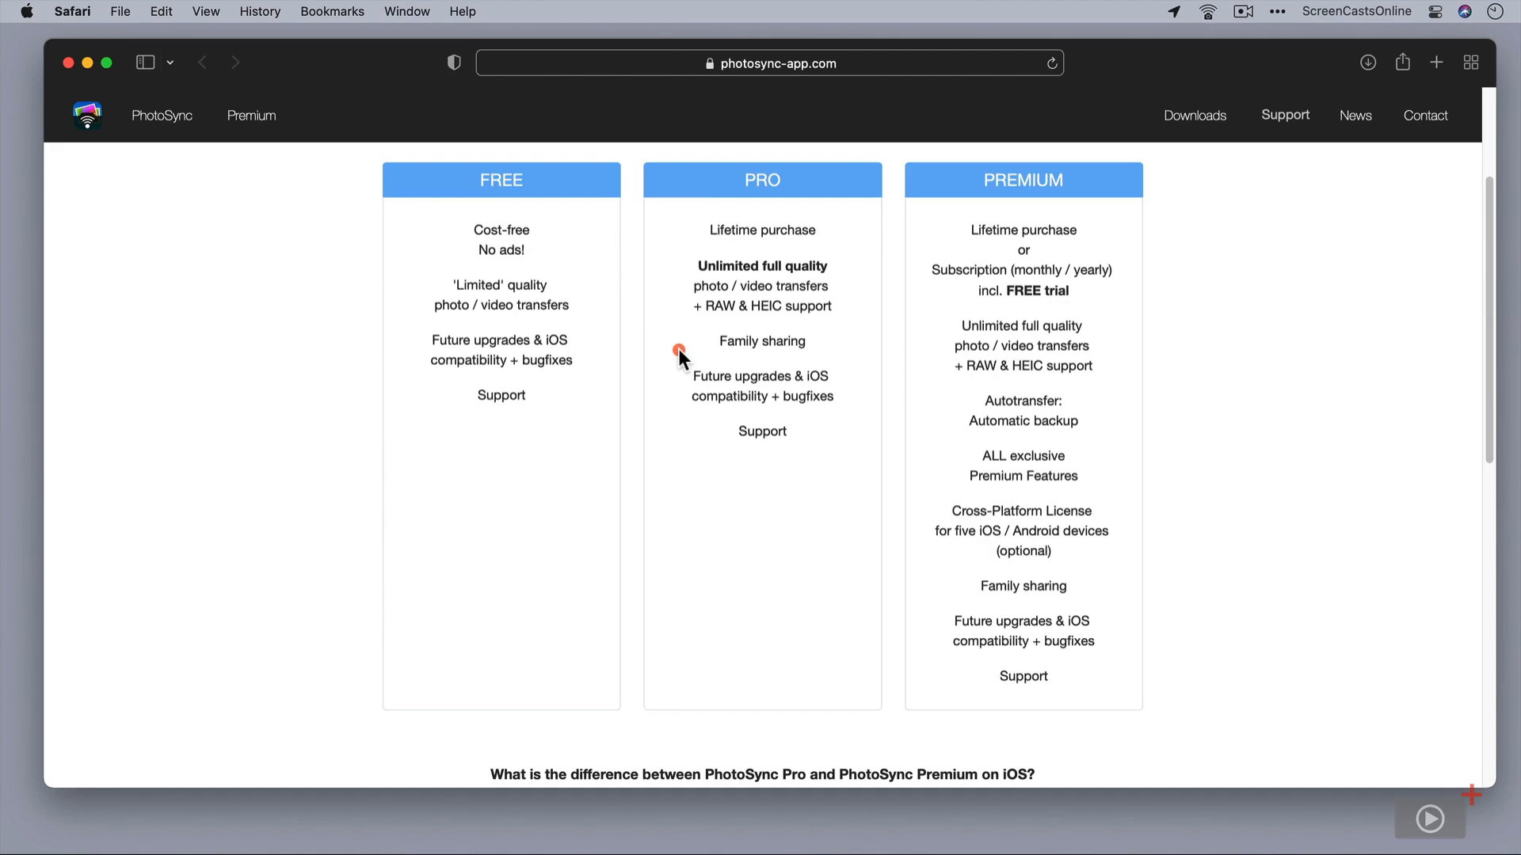
{"action": "mouse_move", "coordinate": [671, 423]}
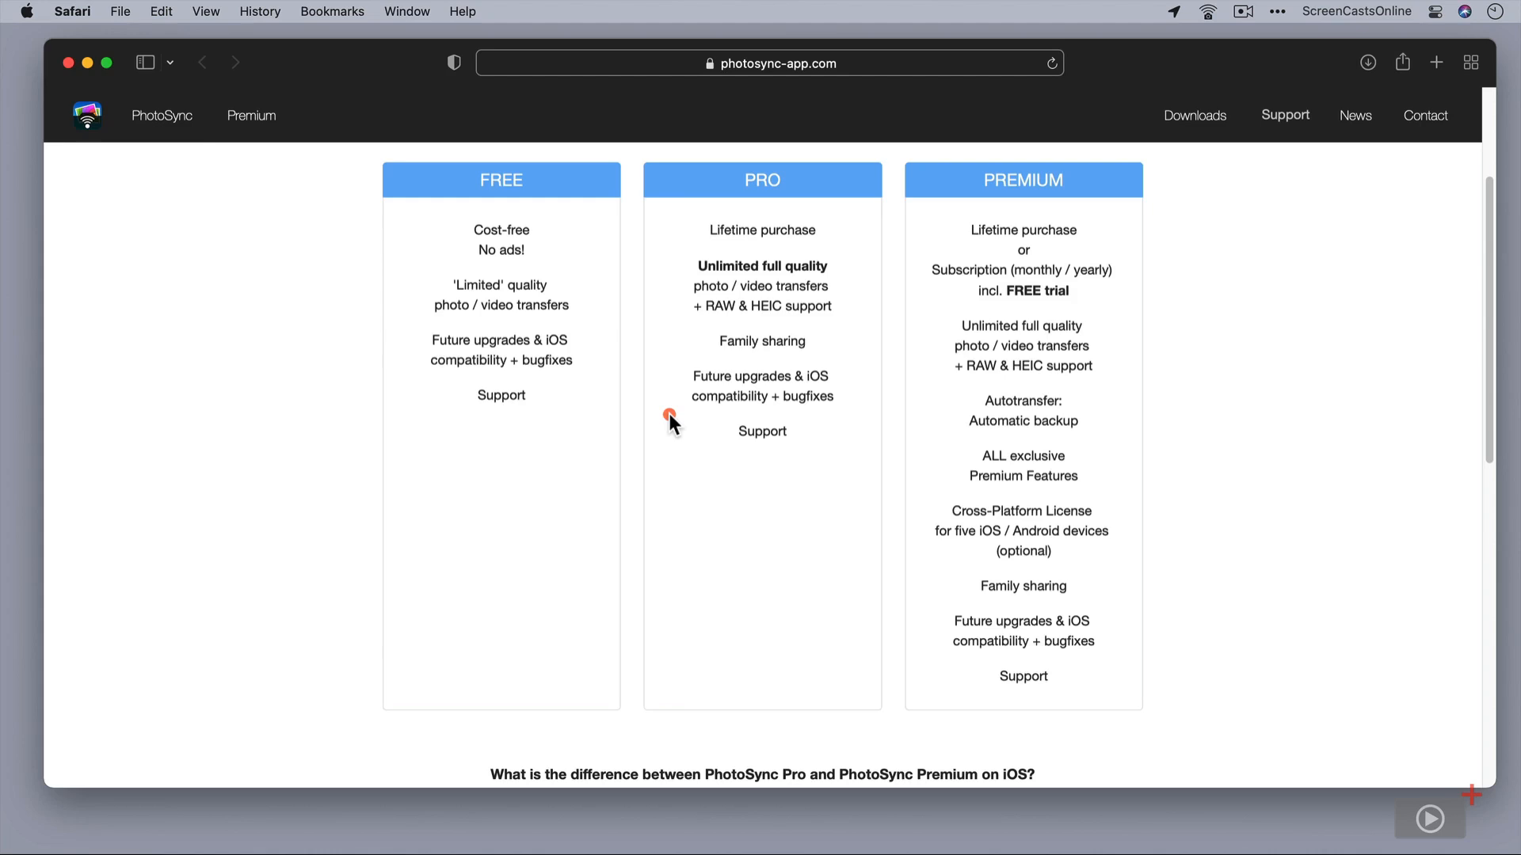
{"action": "mouse_move", "coordinate": [763, 515]}
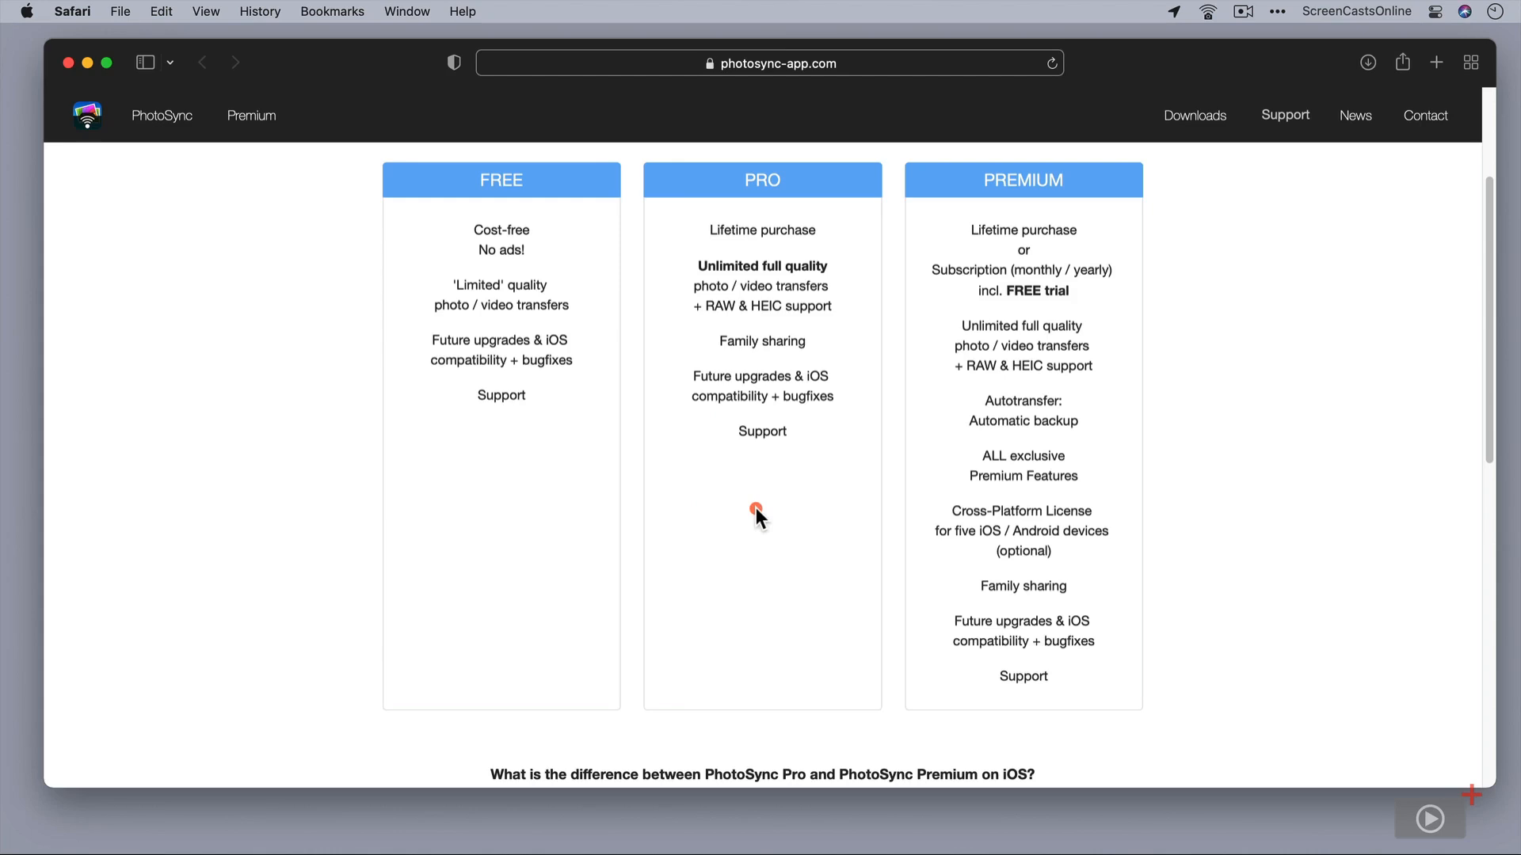
{"action": "mouse_move", "coordinate": [939, 446]}
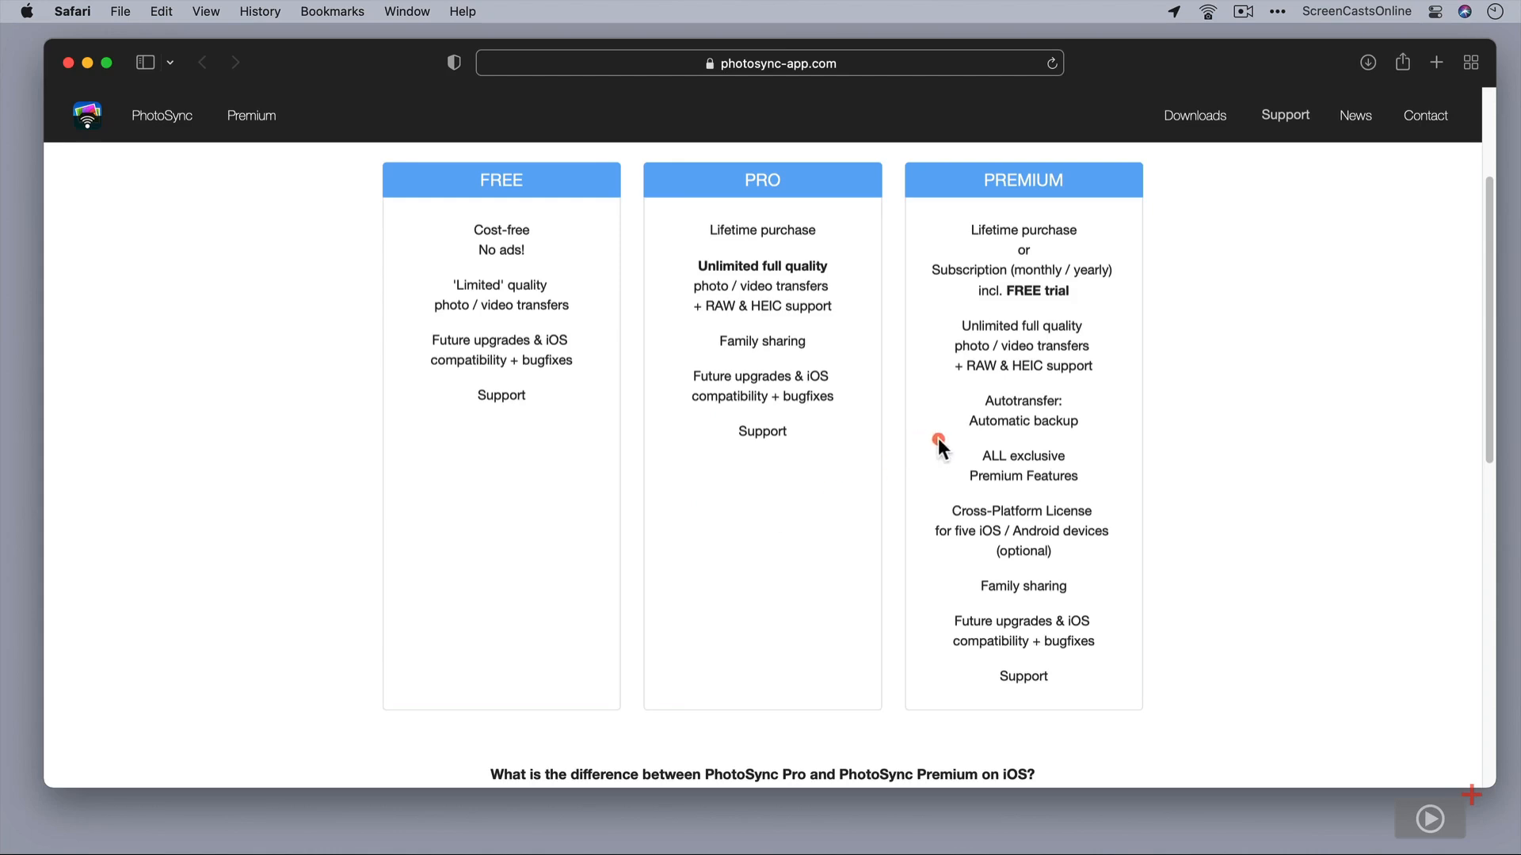
{"action": "mouse_move", "coordinate": [945, 253]}
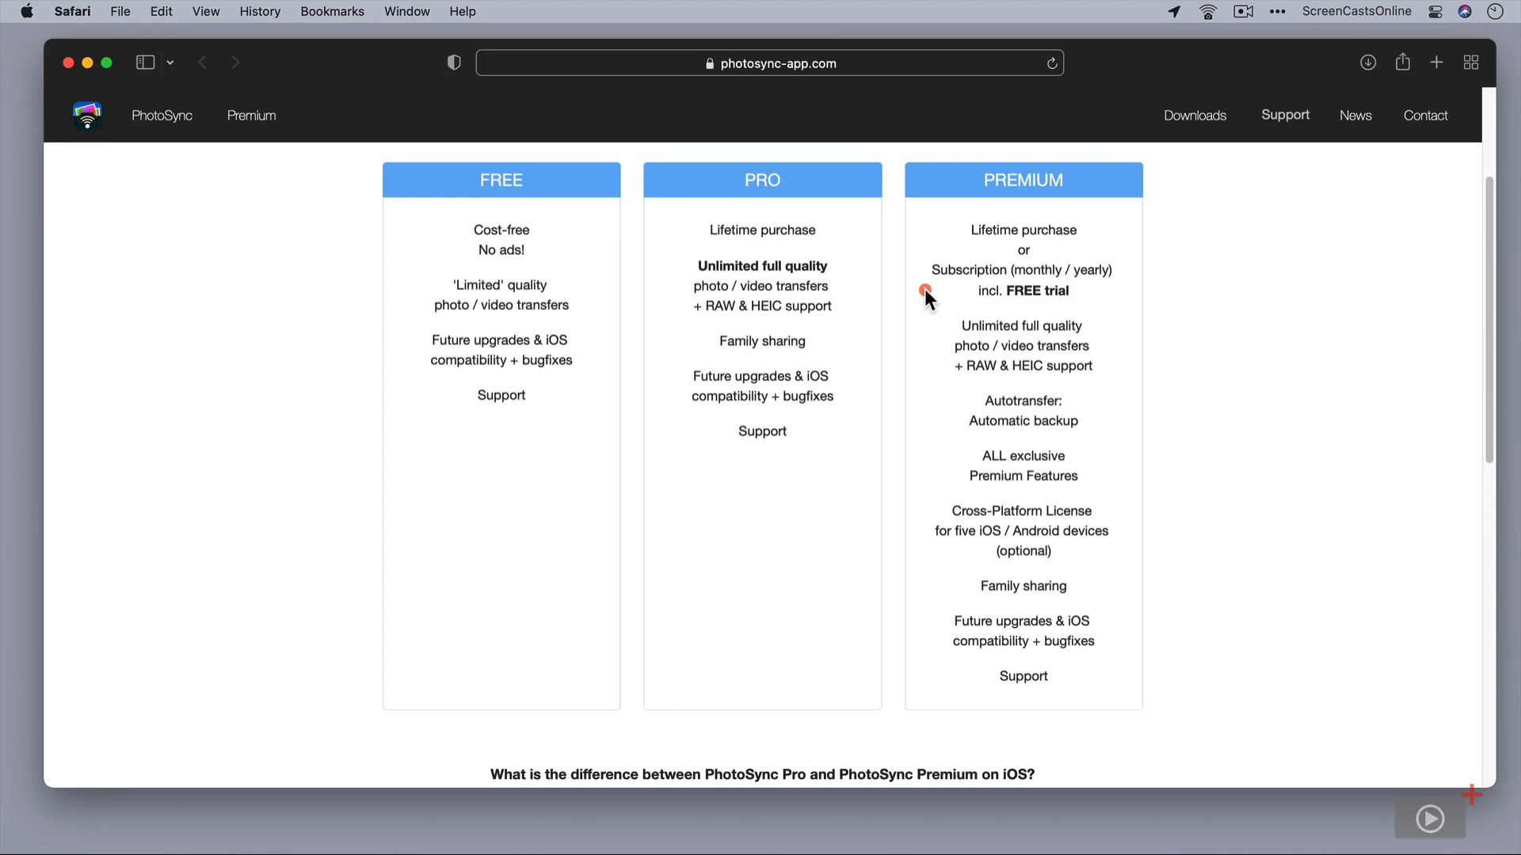
{"action": "mouse_move", "coordinate": [919, 366]}
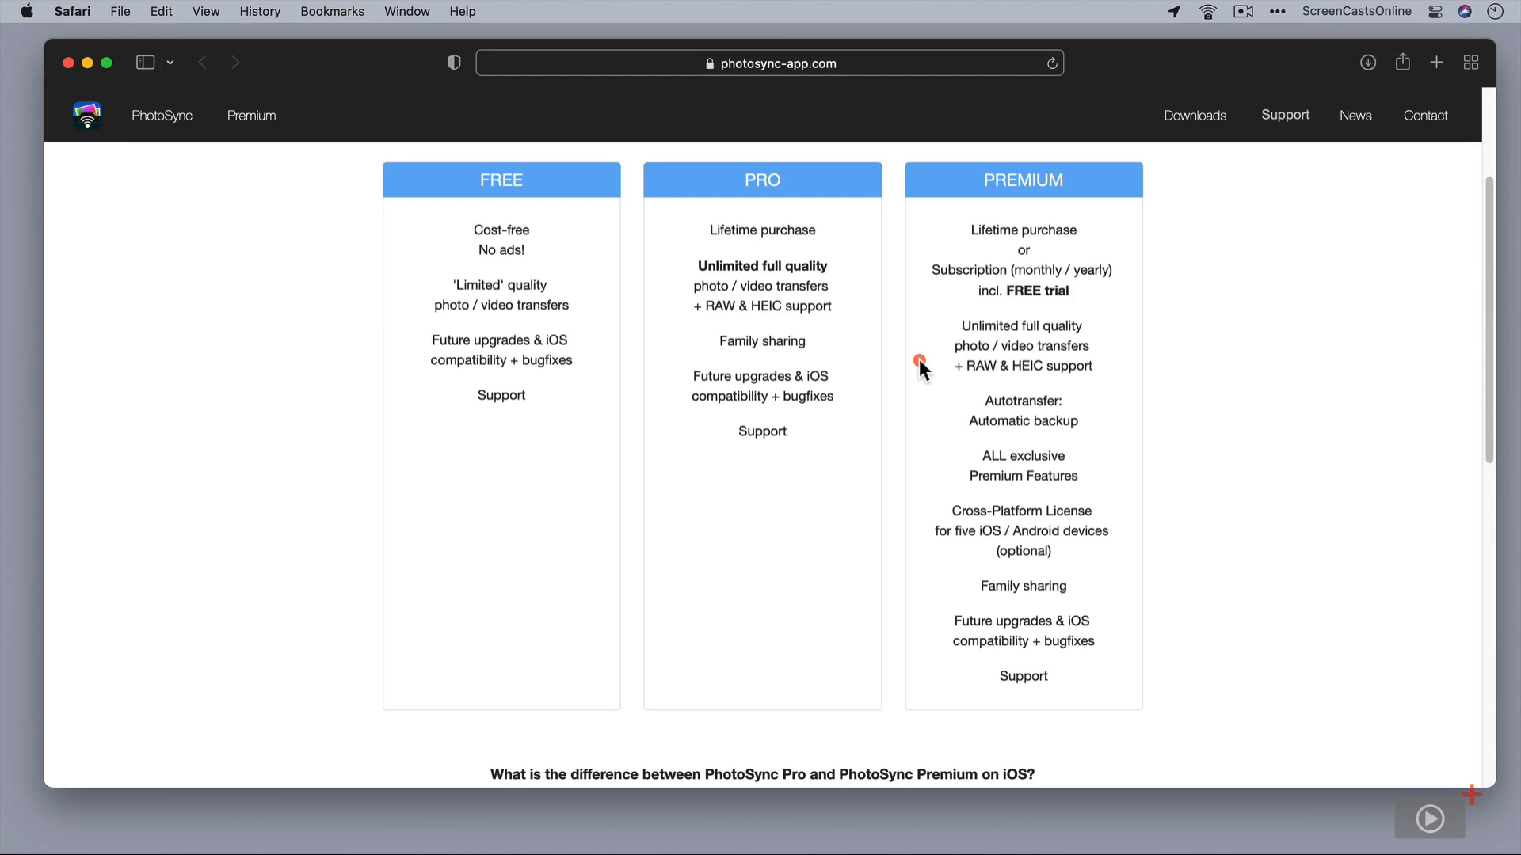
{"action": "mouse_move", "coordinate": [917, 426]}
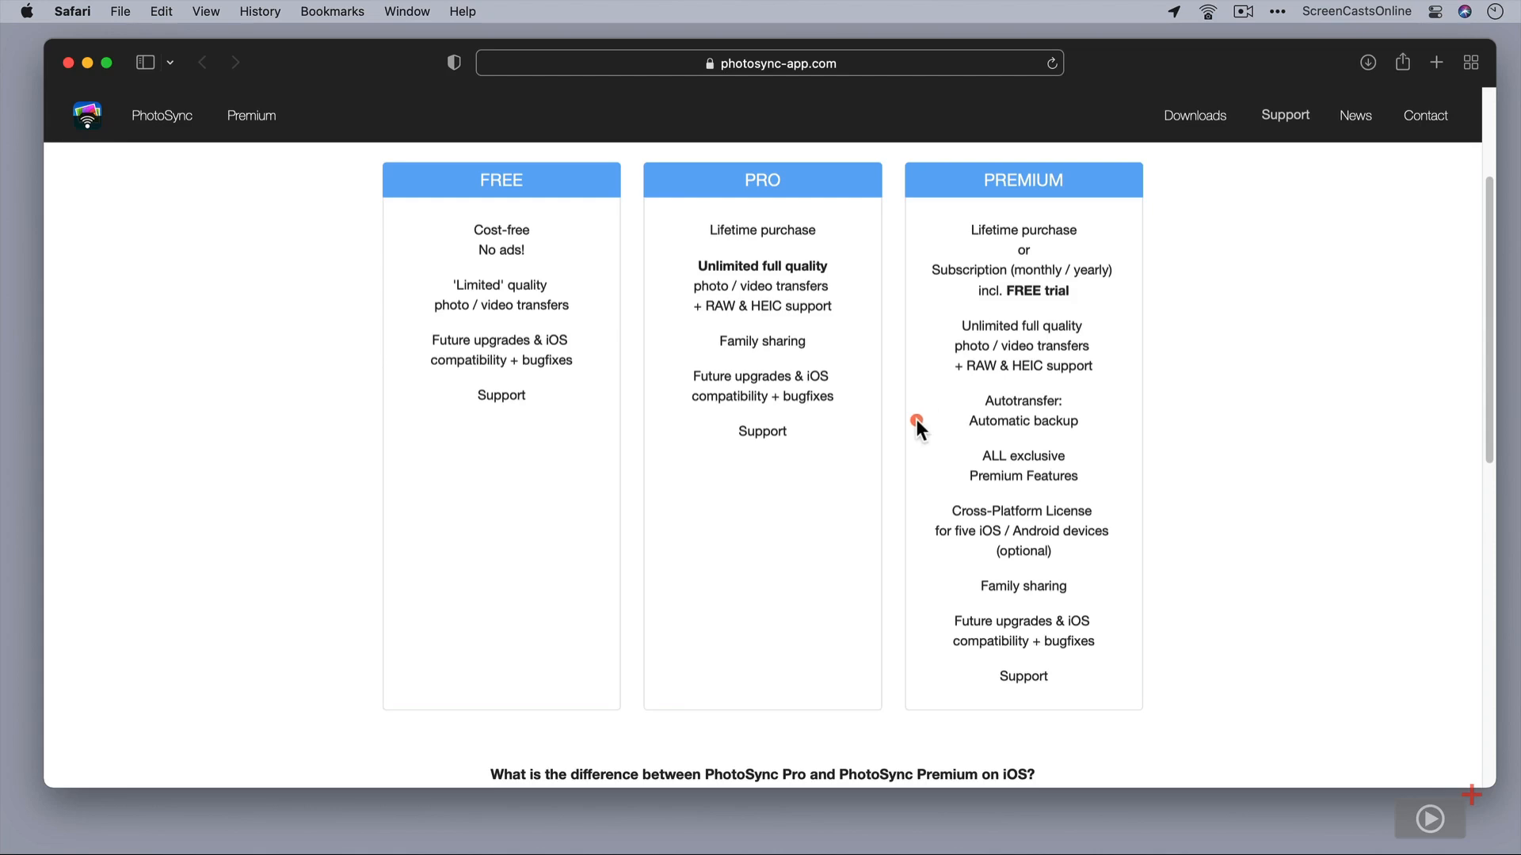
{"action": "mouse_move", "coordinate": [935, 556]}
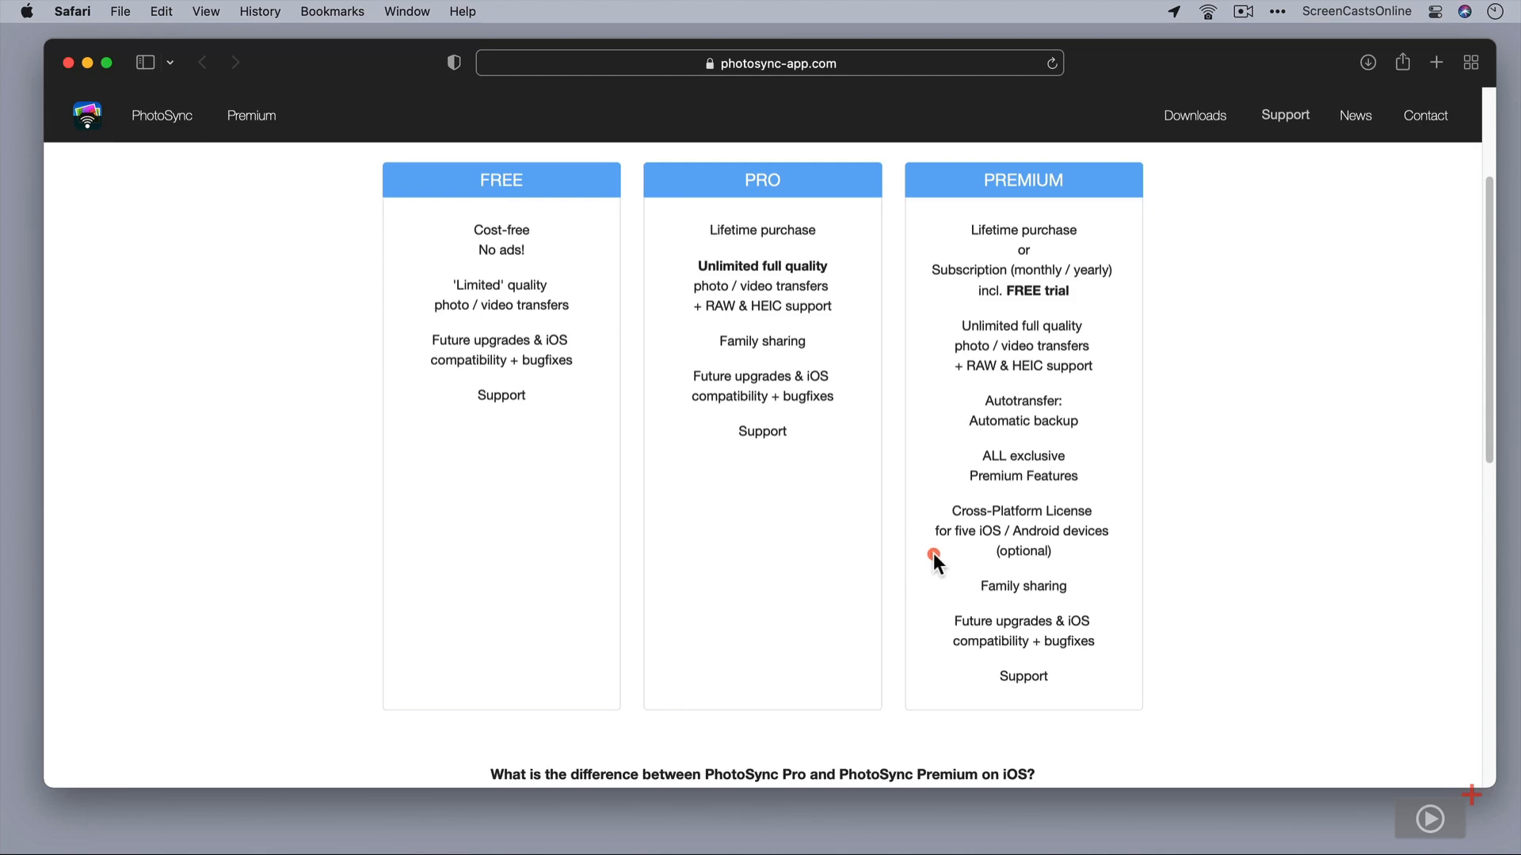
{"action": "mouse_move", "coordinate": [937, 594]}
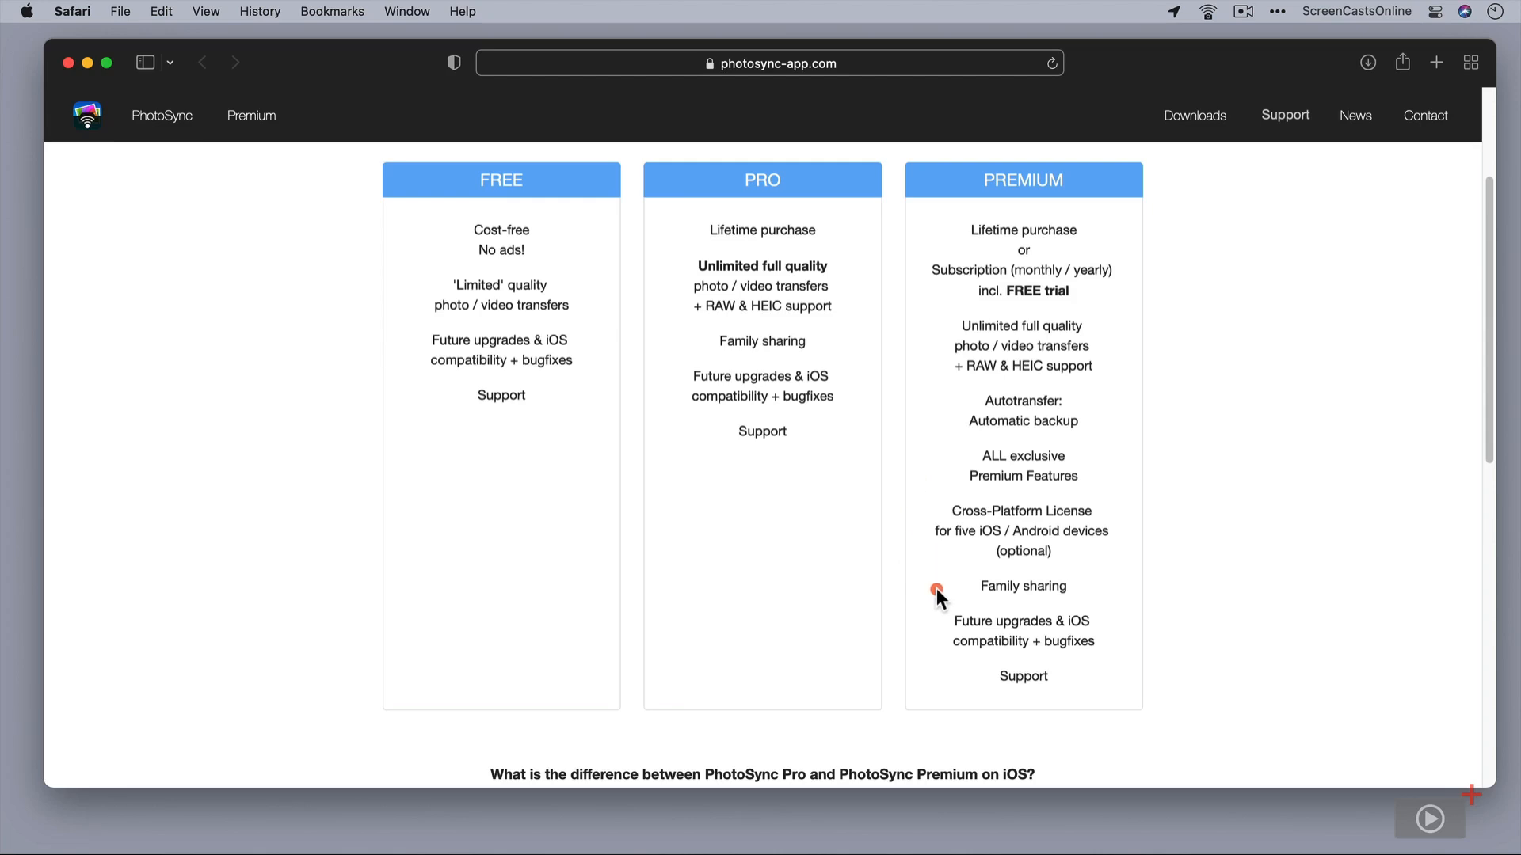